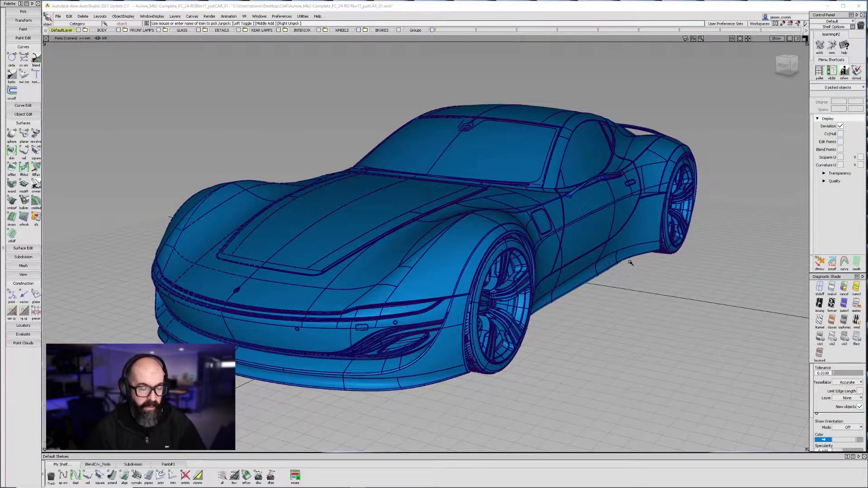
# - Tumble around the car to inspect rear and side, return to front three-quarter, and reach the File commands
pyautogui.moveTo(629, 263); pyautogui.dragTo(676, 287)
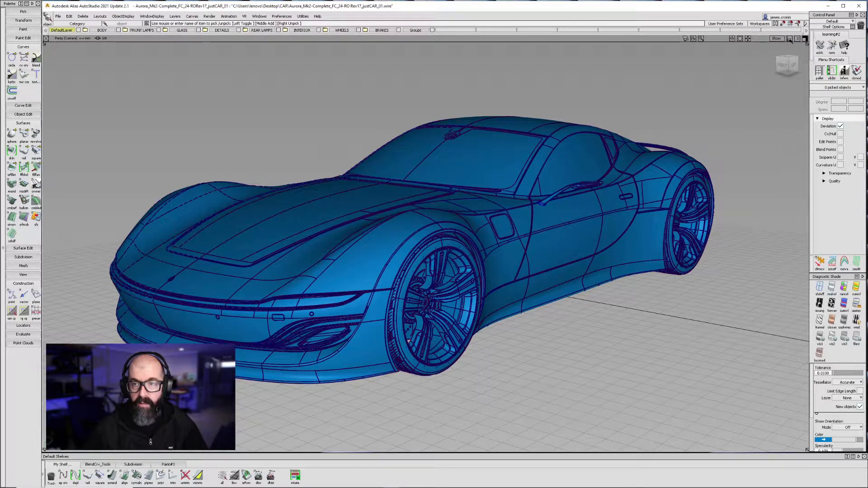
pyautogui.click(780, 38)
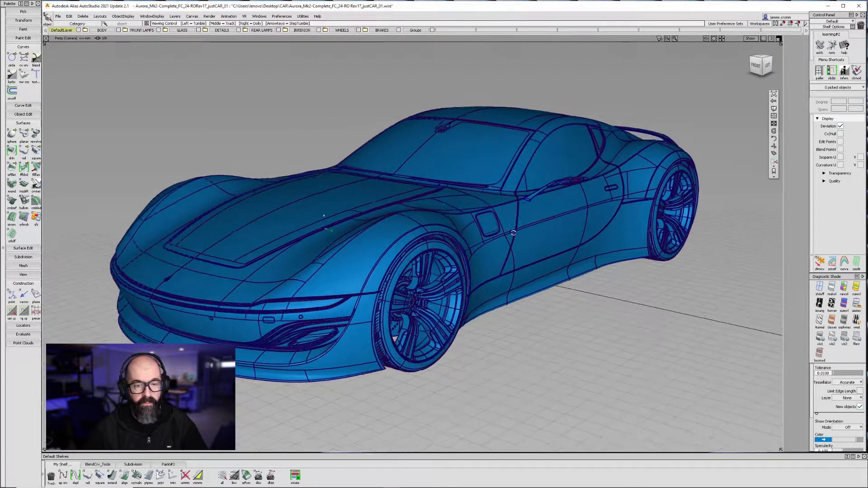
pyautogui.moveTo(514, 233); pyautogui.dragTo(494, 249)
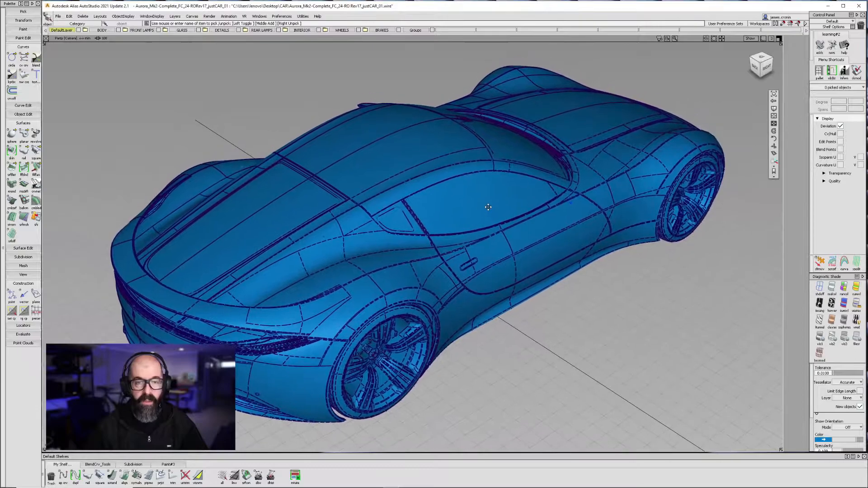
pyautogui.click(258, 15)
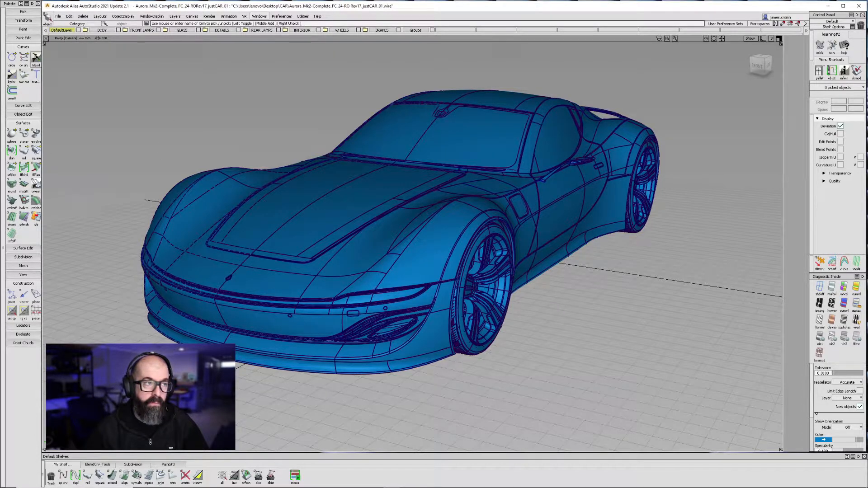
pyautogui.click(58, 16)
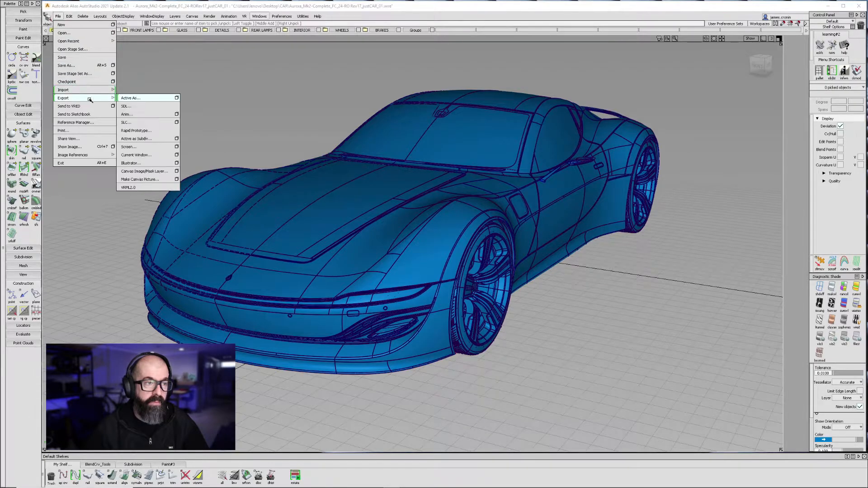
pyautogui.moveTo(135, 155)
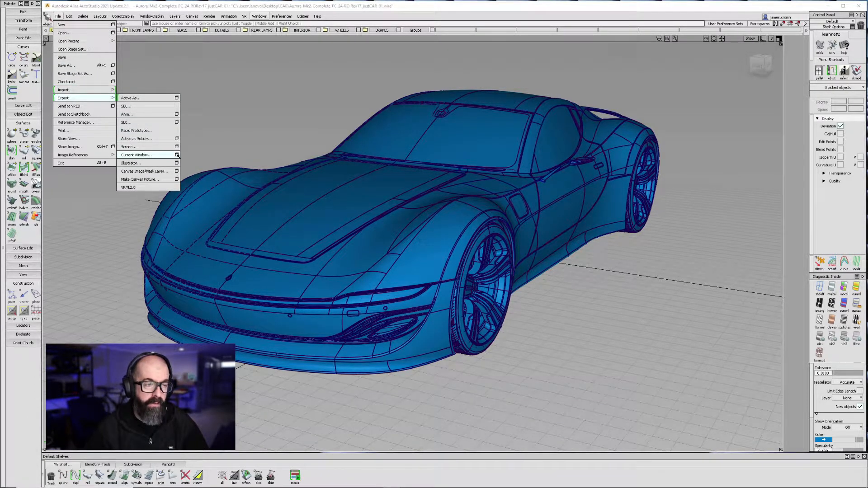
# - Set Current Window export to custom 1920×1080 size, anti-aliased, Png With Alpha, and run it
pyautogui.click(136, 155)
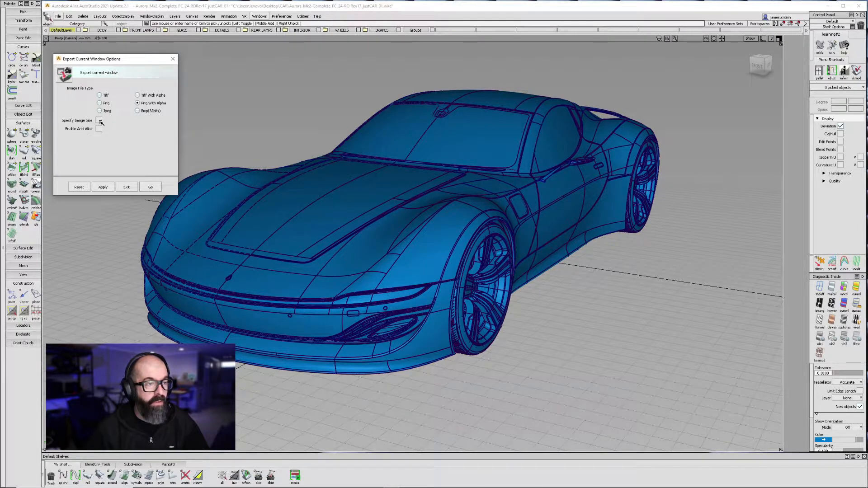
pyautogui.click(98, 120)
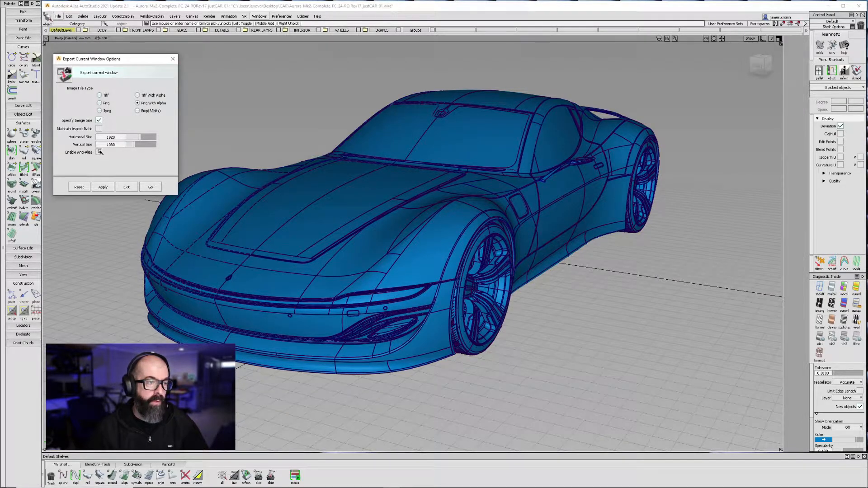
pyautogui.click(99, 152)
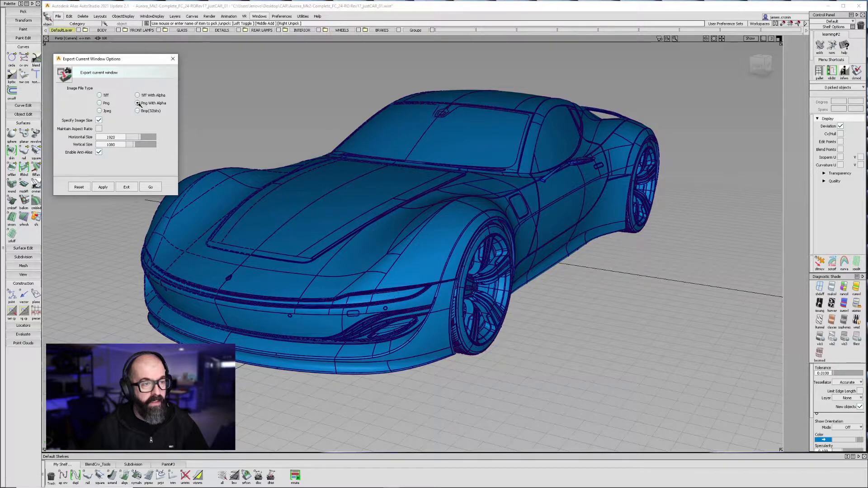
pyautogui.click(137, 104)
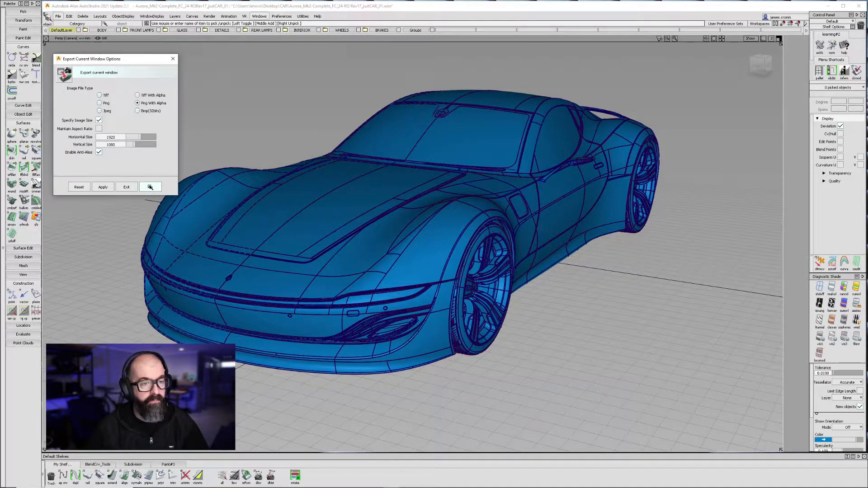
pyautogui.click(150, 186)
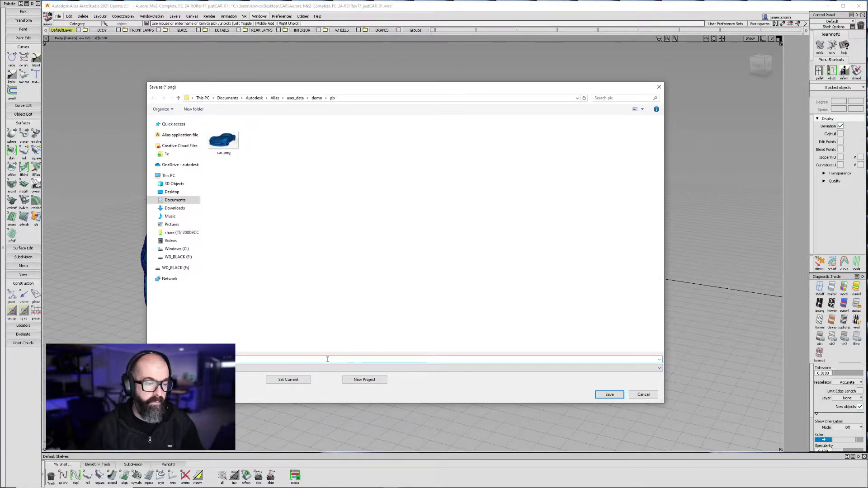
# - Name the exported car screenshot and save it into the pix folder
pyautogui.click(609, 394)
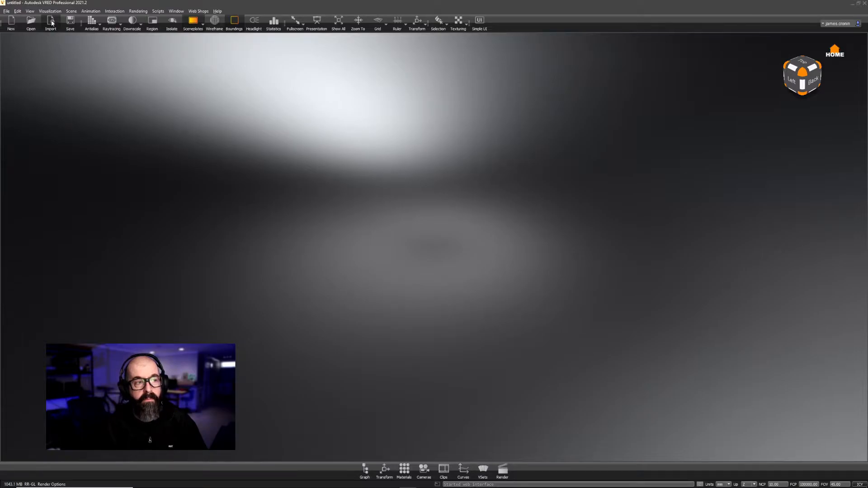
# - Choose the justCAR_01 .wire file from the CAR folder for import
pyautogui.click(51, 22)
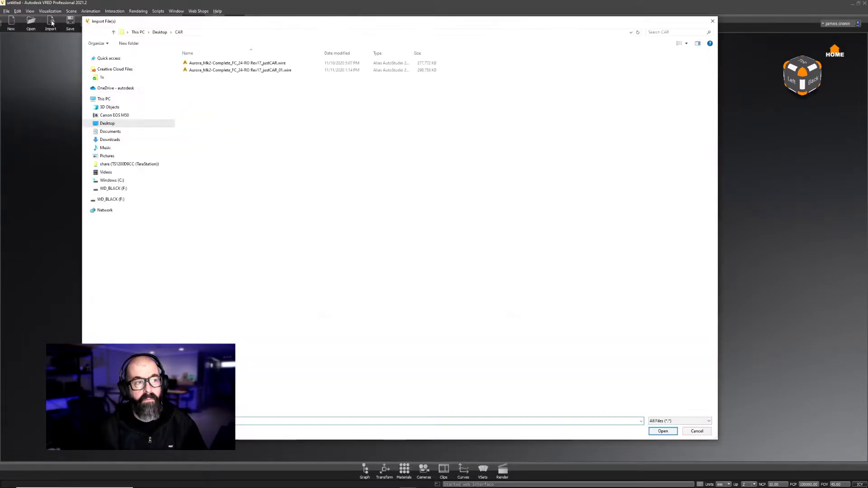
pyautogui.click(239, 70)
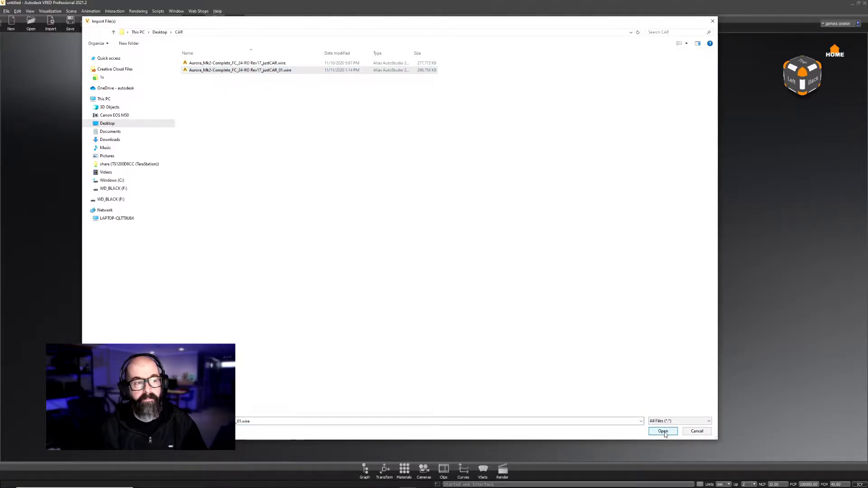
pyautogui.click(663, 431)
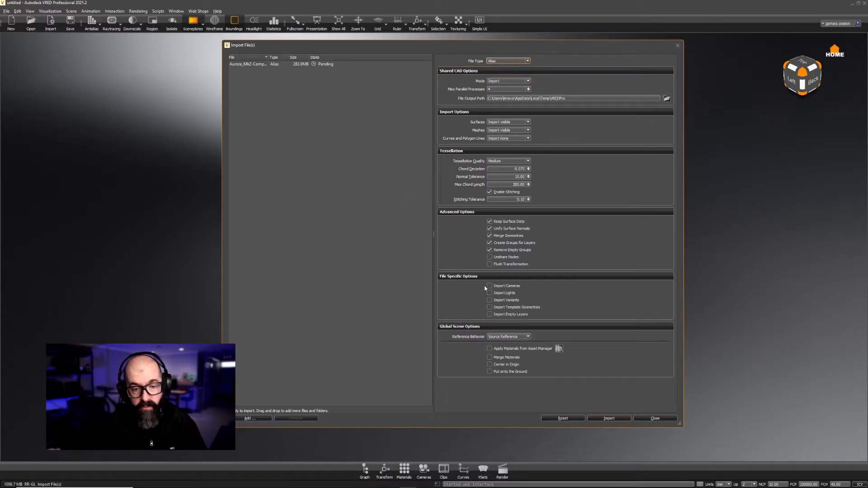
# - Import the car model with Import Cameras and Import Variants enabled
pyautogui.click(489, 286)
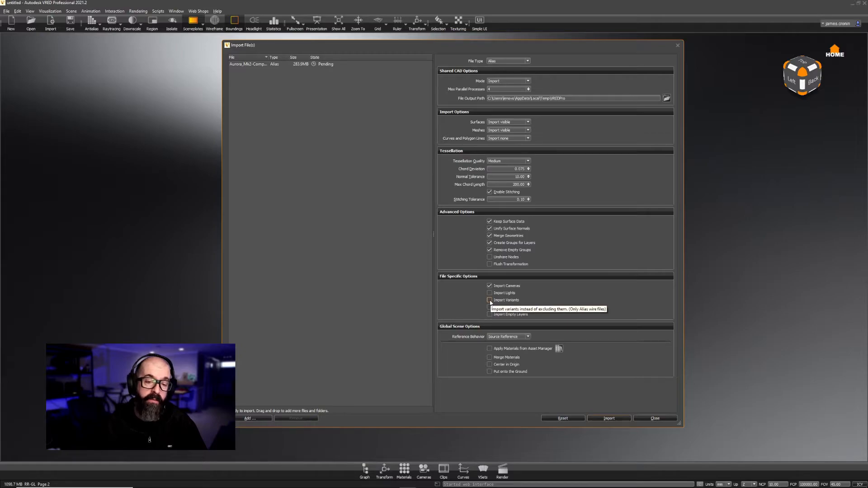
pyautogui.click(490, 300)
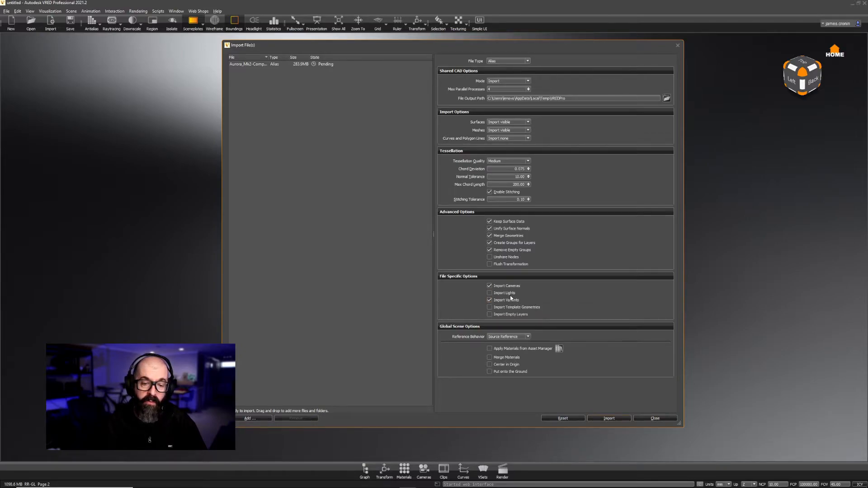
pyautogui.click(609, 418)
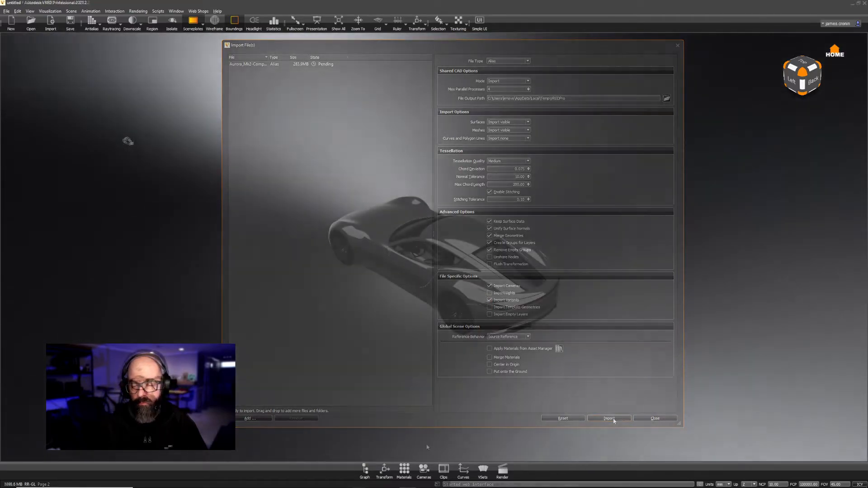
pyautogui.click(609, 418)
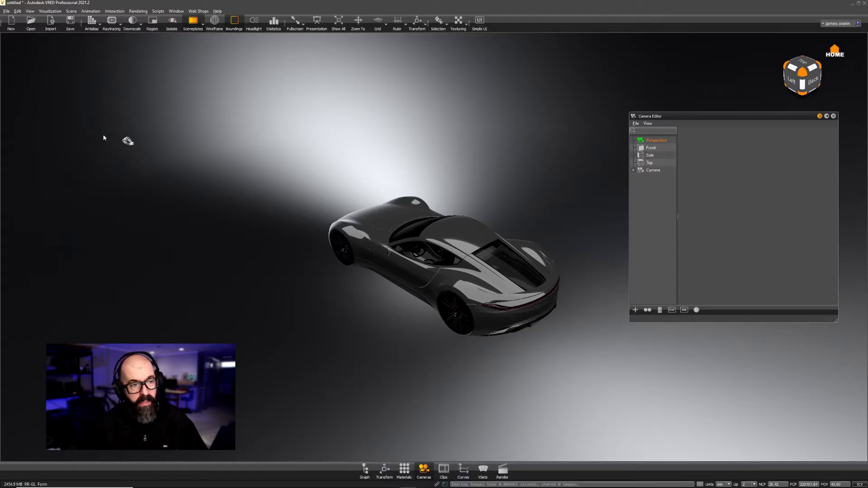
# - View the car through the imported Alias 'Camera' and reach the Window settings
pyautogui.click(653, 170)
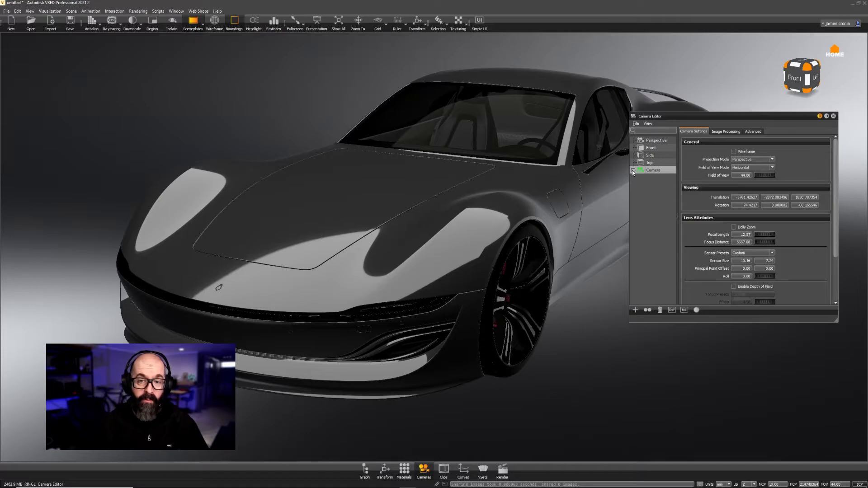
pyautogui.click(659, 177)
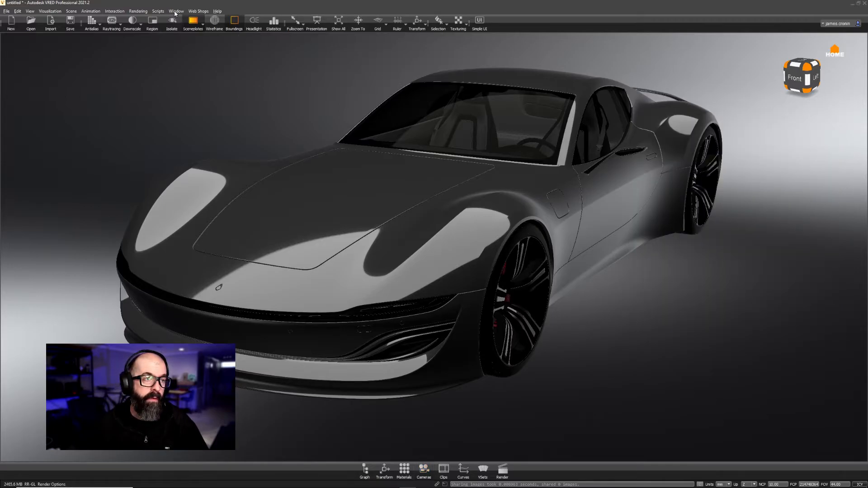
pyautogui.click(177, 11)
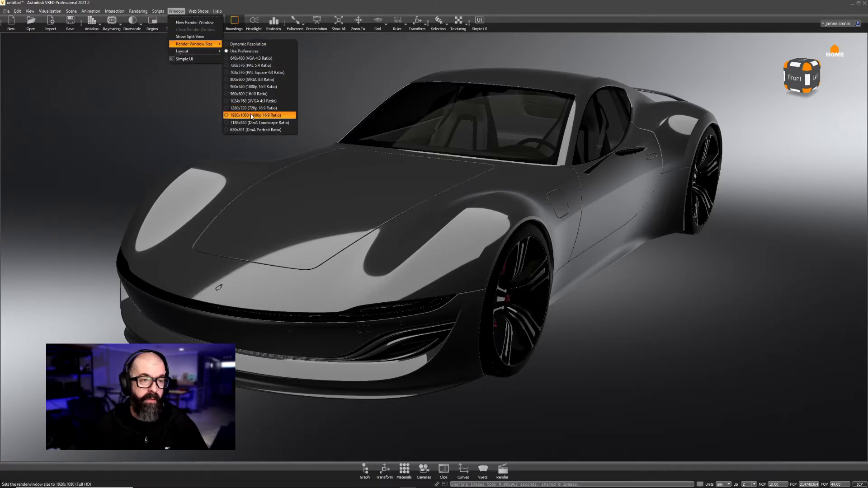
# - Set the render window size to 1920x1080
pyautogui.click(254, 115)
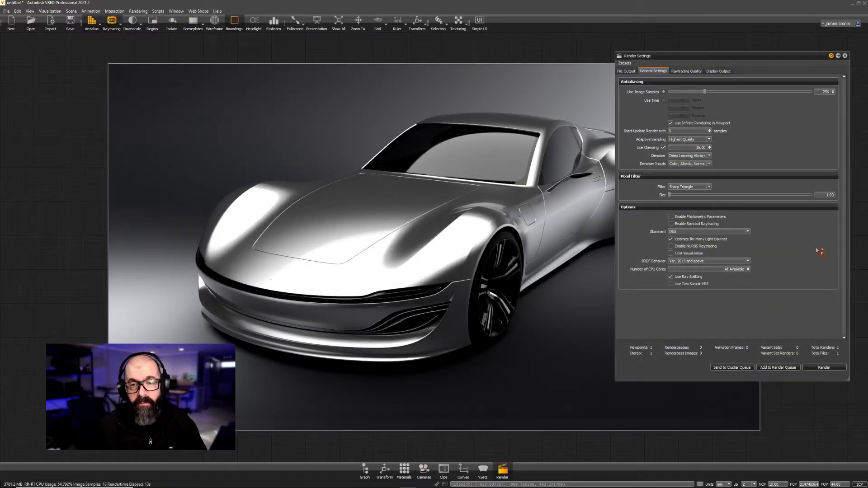
pyautogui.moveTo(825, 367)
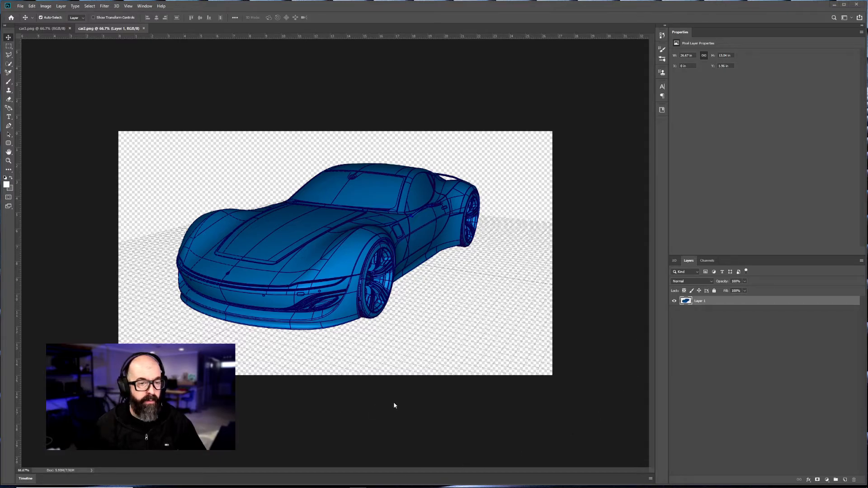
# - Drag Layer 1 from the wireframe PNG onto the render document, aligned on the same canvas
pyautogui.click(38, 28)
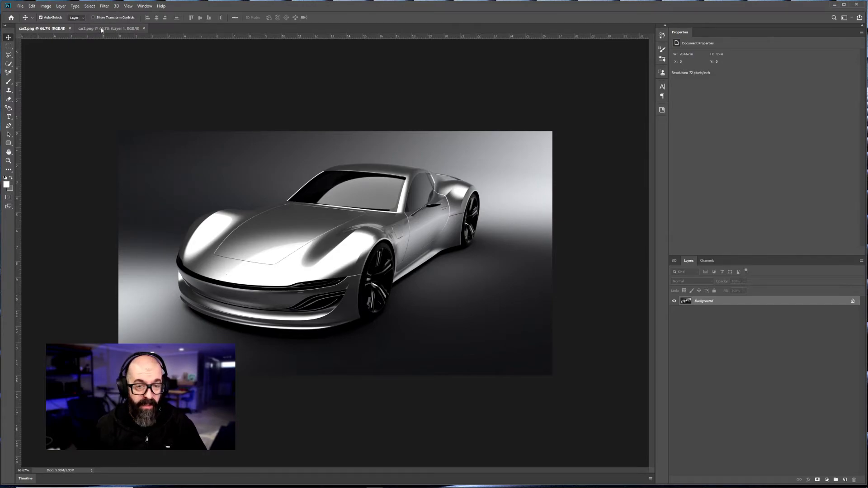
pyautogui.click(108, 28)
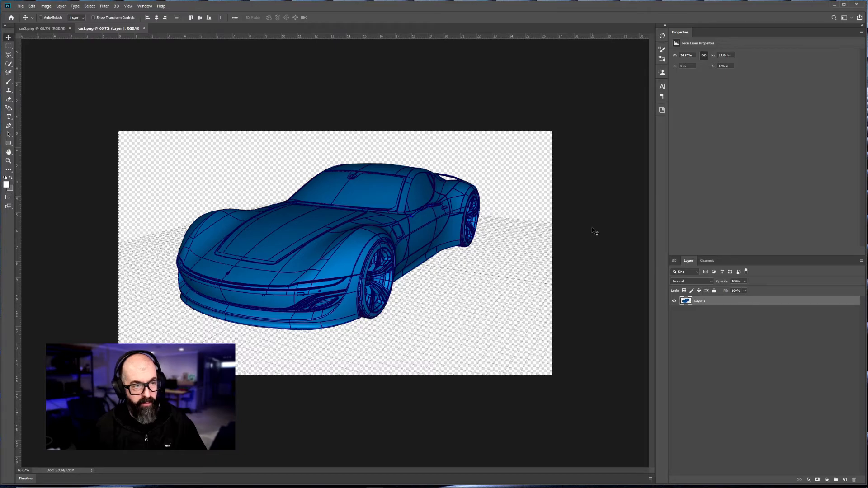
pyautogui.click(42, 28)
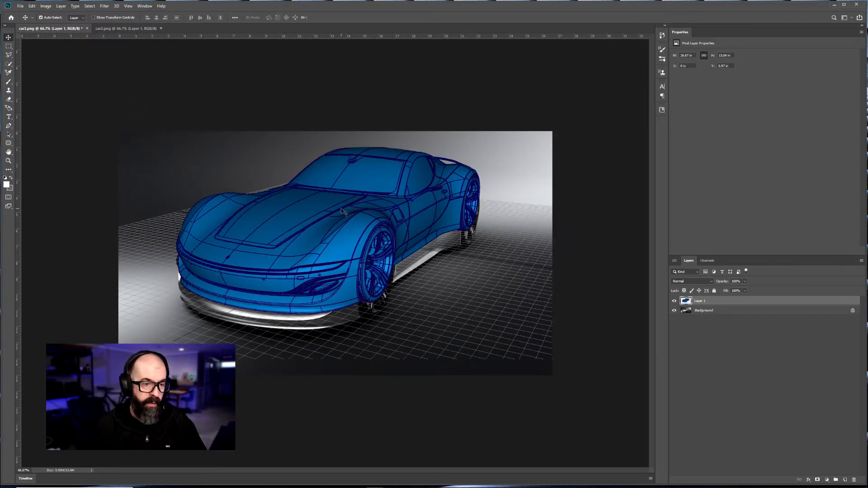
pyautogui.moveTo(341, 214); pyautogui.dragTo(336, 224)
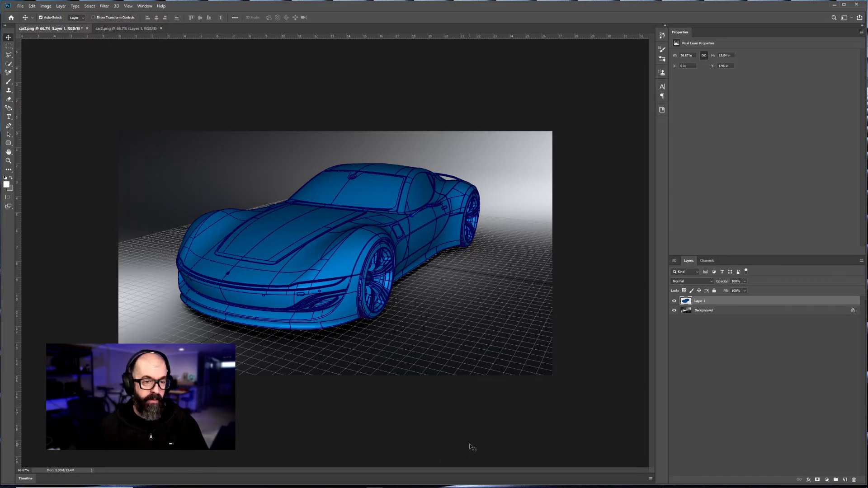
pyautogui.moveTo(552, 391)
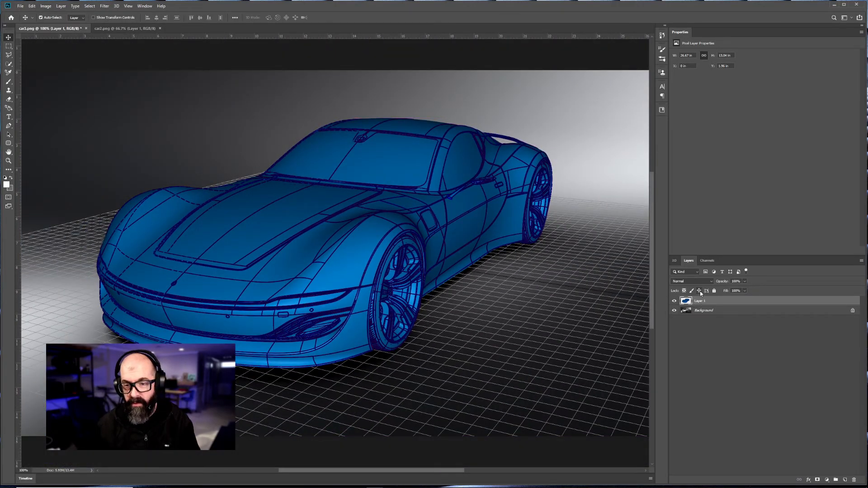
# - Set the wireframe layer's blend mode to Difference to check the match
pyautogui.click(692, 281)
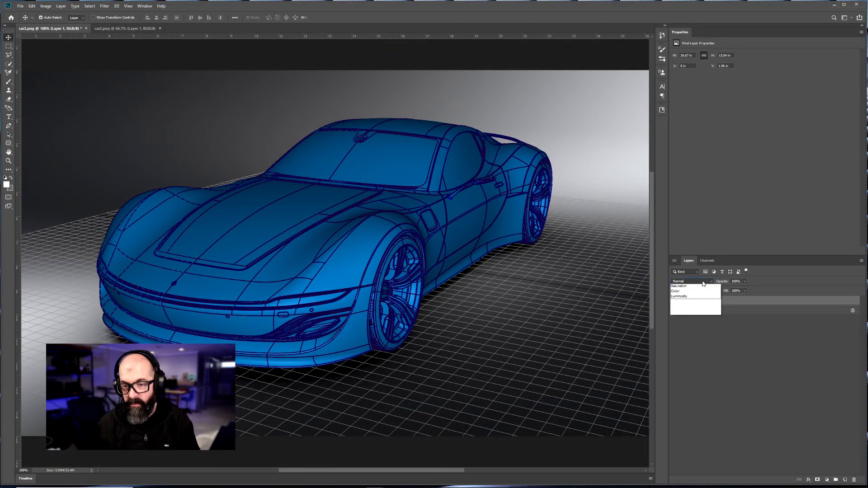
pyautogui.click(679, 404)
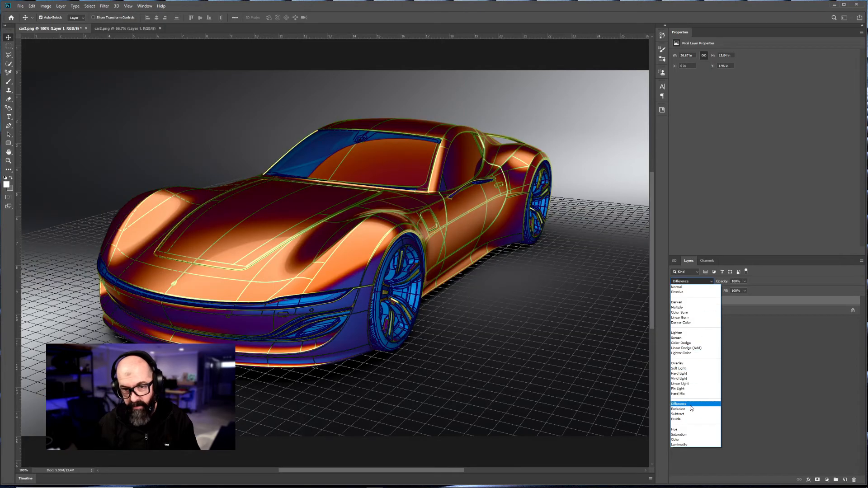